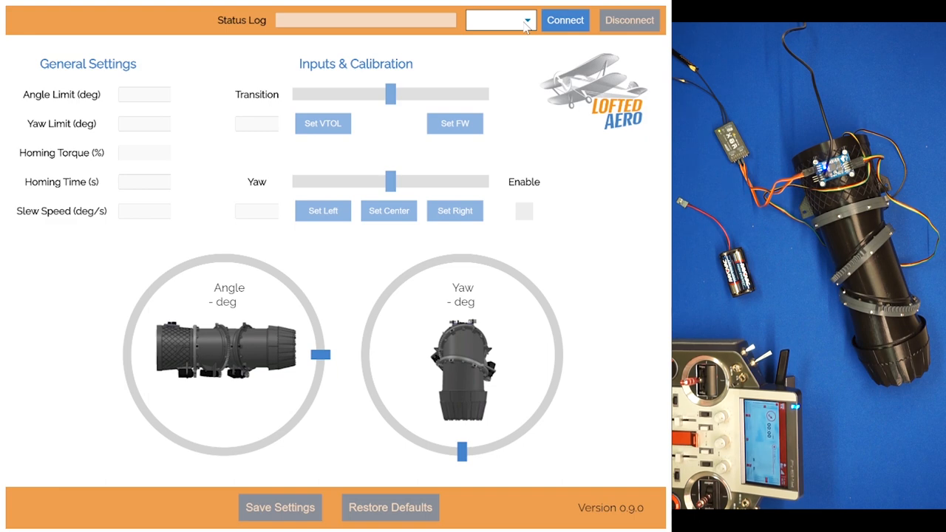
# Step: Connect to the nozzle controller over serial port COM9
pyautogui.click(496, 20)
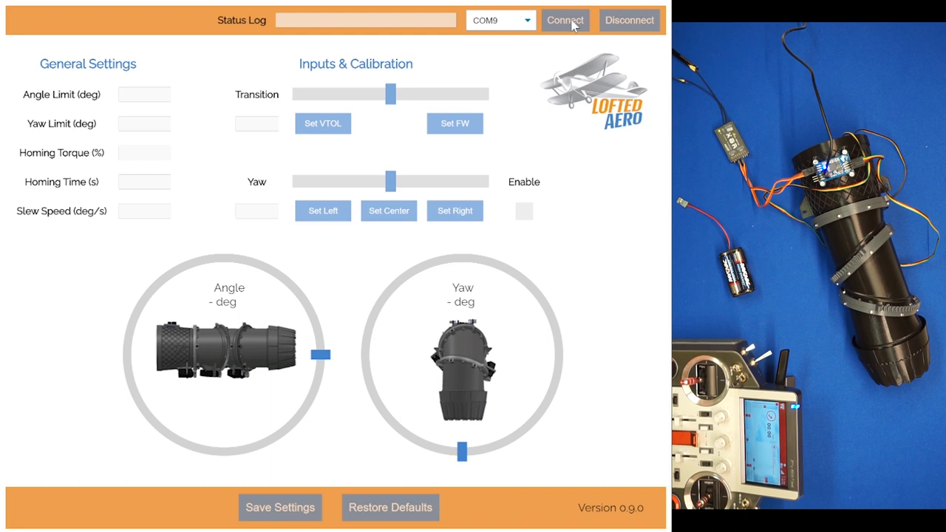
pyautogui.click(565, 20)
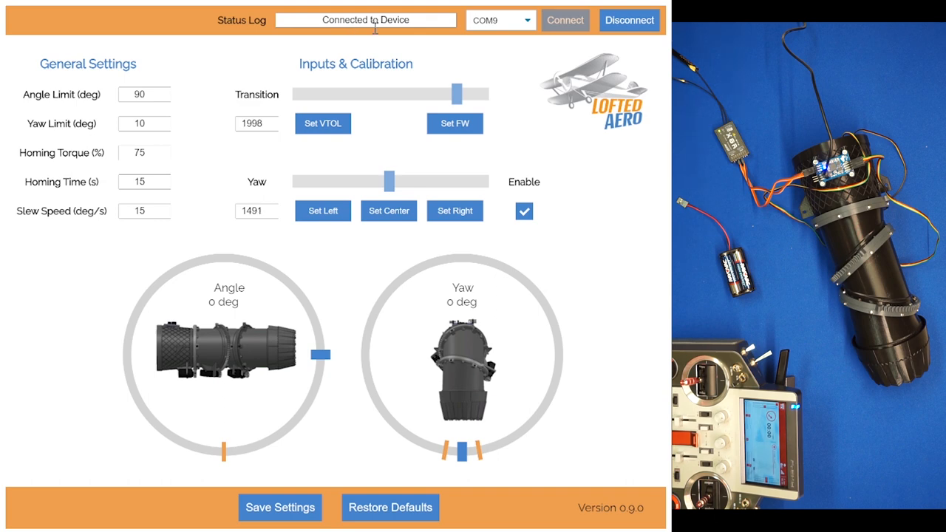
pyautogui.moveTo(307, 102)
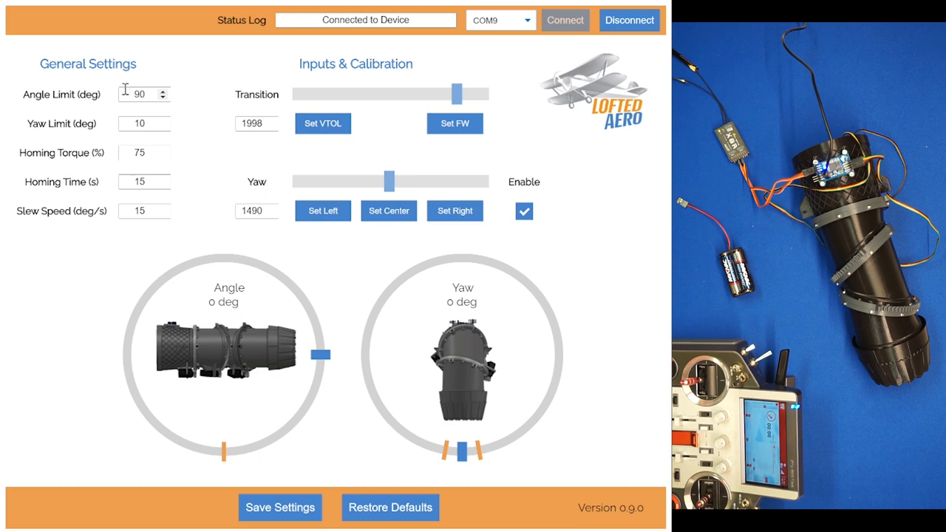
pyautogui.moveTo(94, 123)
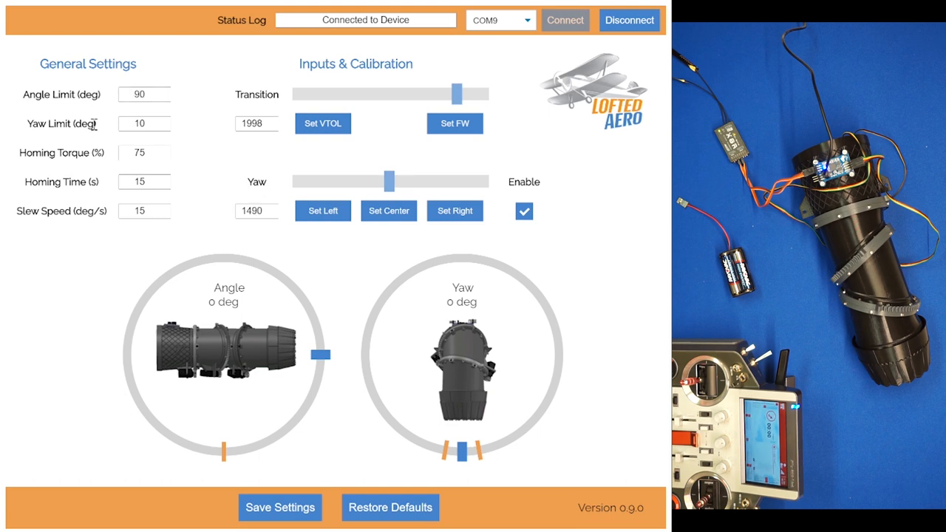
pyautogui.click(145, 124)
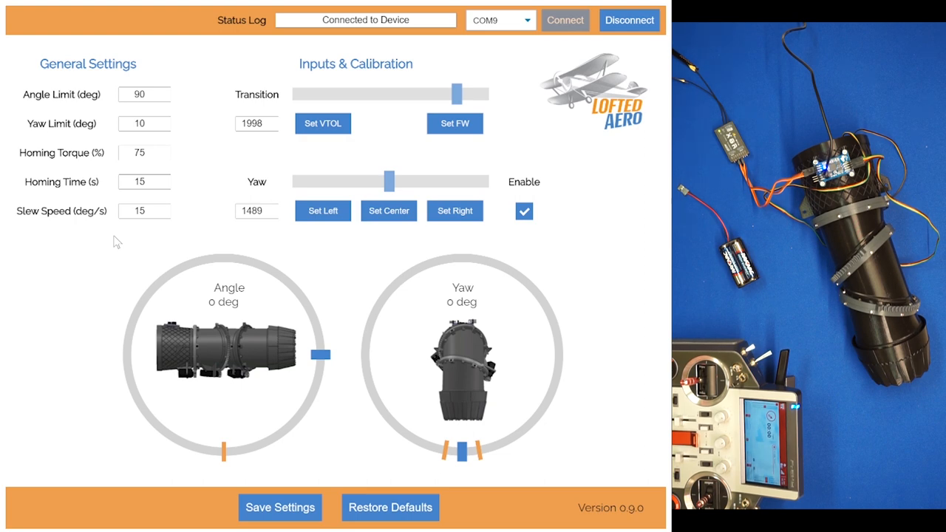
pyautogui.moveTo(124, 234)
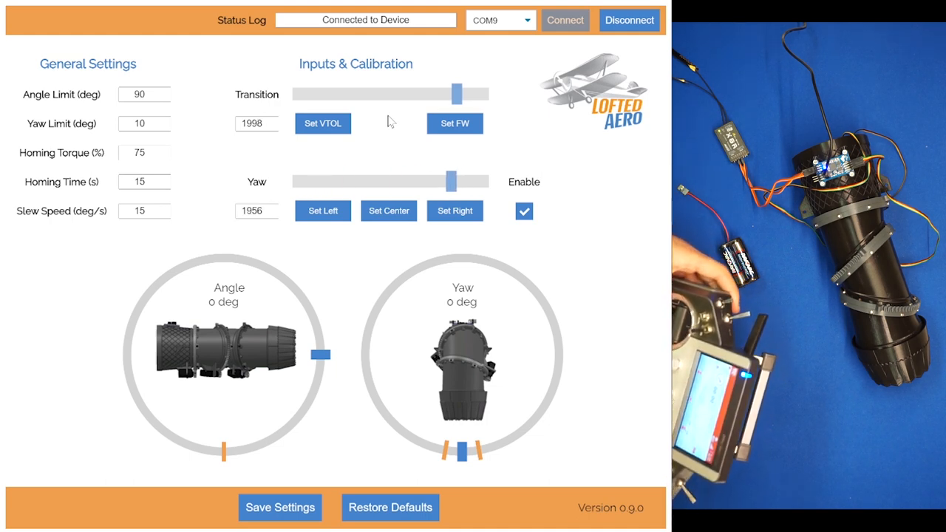
pyautogui.moveTo(452, 182); pyautogui.dragTo(390, 182)
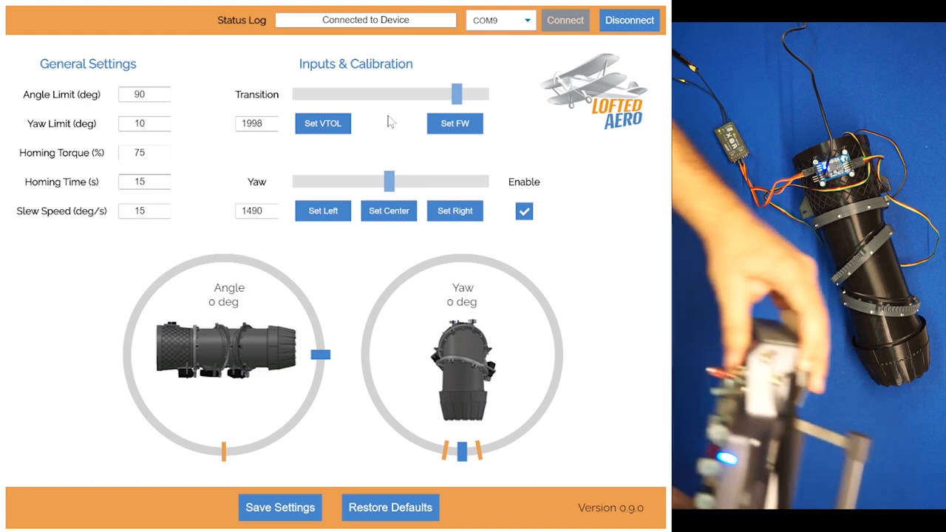
pyautogui.moveTo(455, 94); pyautogui.dragTo(390, 94)
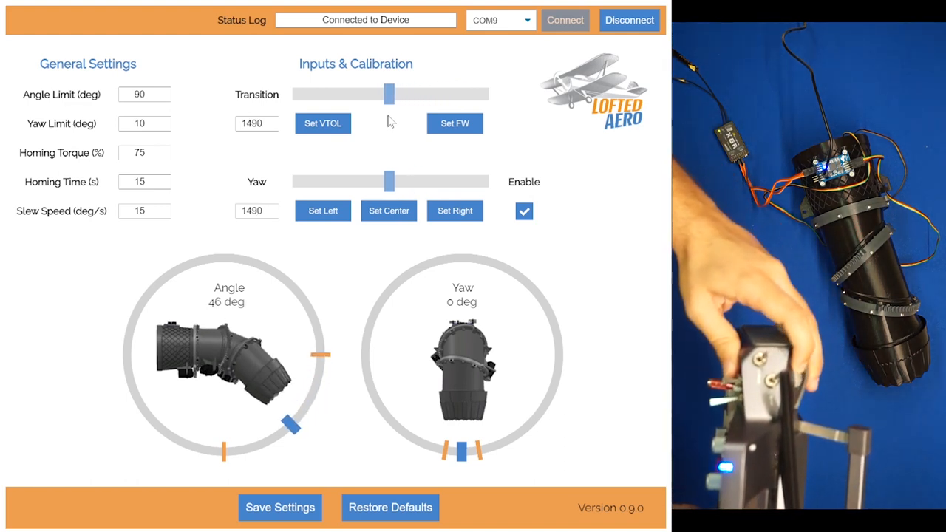
pyautogui.moveTo(390, 94); pyautogui.dragTo(423, 93)
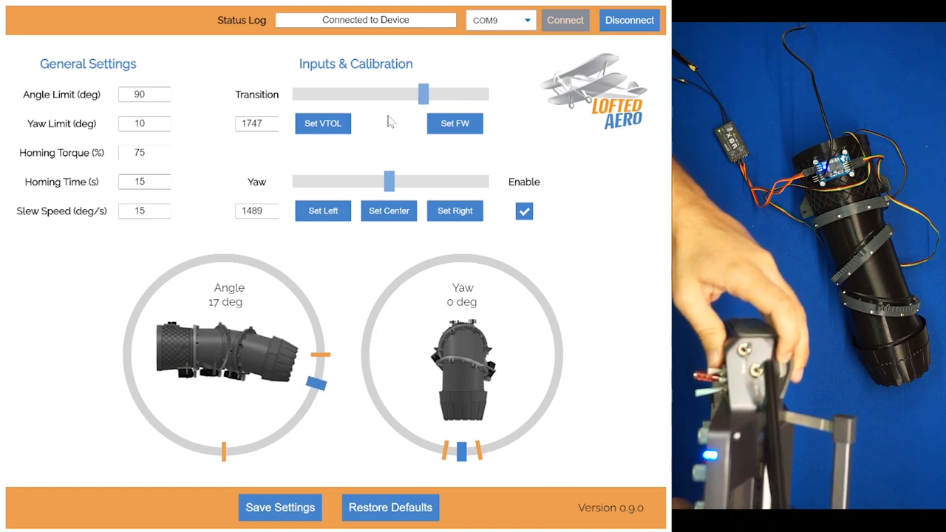
pyautogui.moveTo(423, 94); pyautogui.dragTo(411, 94)
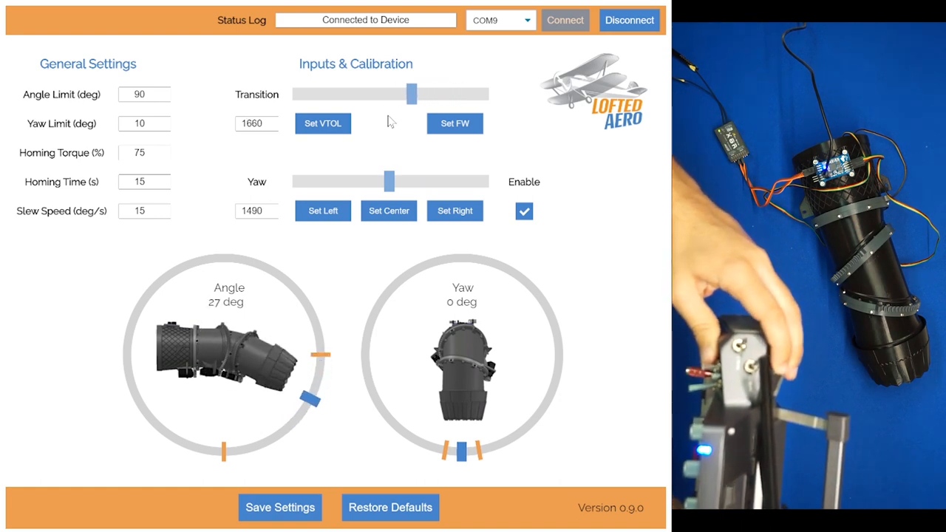
pyautogui.moveTo(412, 93); pyautogui.dragTo(318, 94)
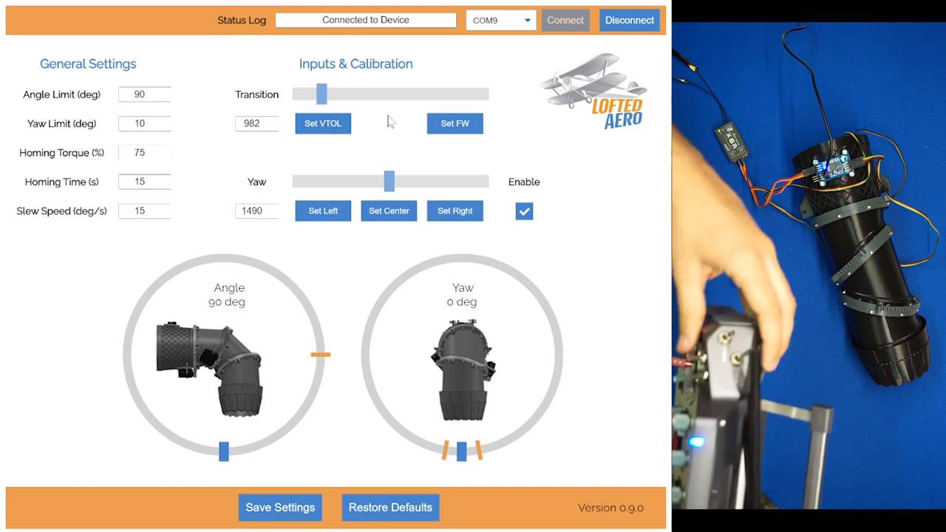
pyautogui.moveTo(319, 94); pyautogui.dragTo(424, 94)
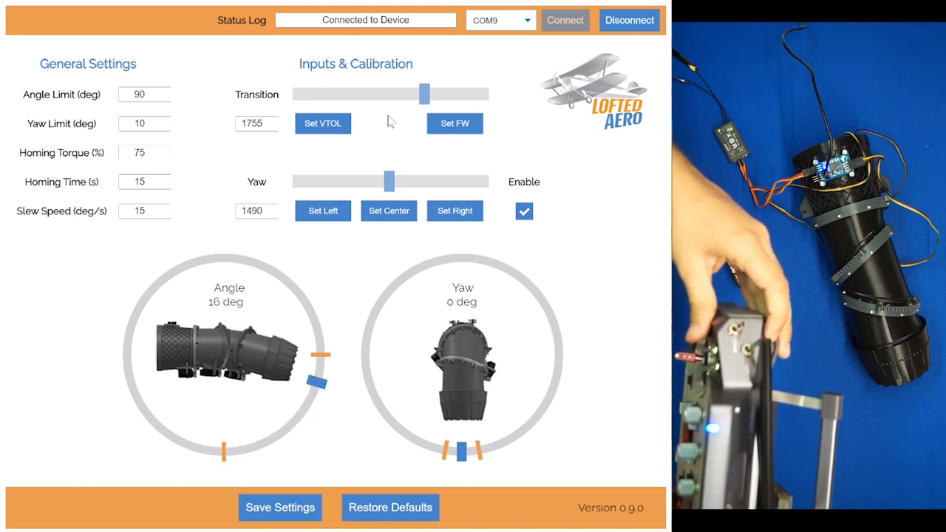
pyautogui.moveTo(424, 94); pyautogui.dragTo(410, 94)
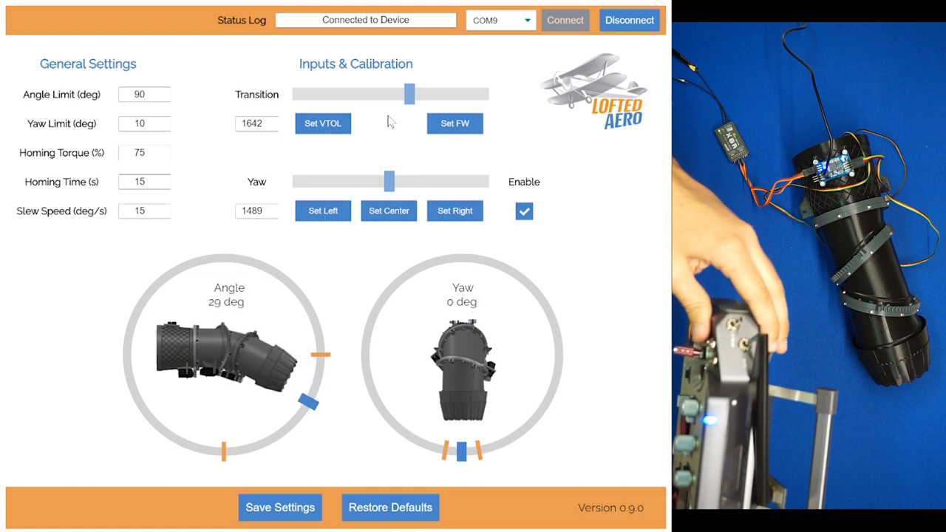
pyautogui.moveTo(411, 93); pyautogui.dragTo(346, 94)
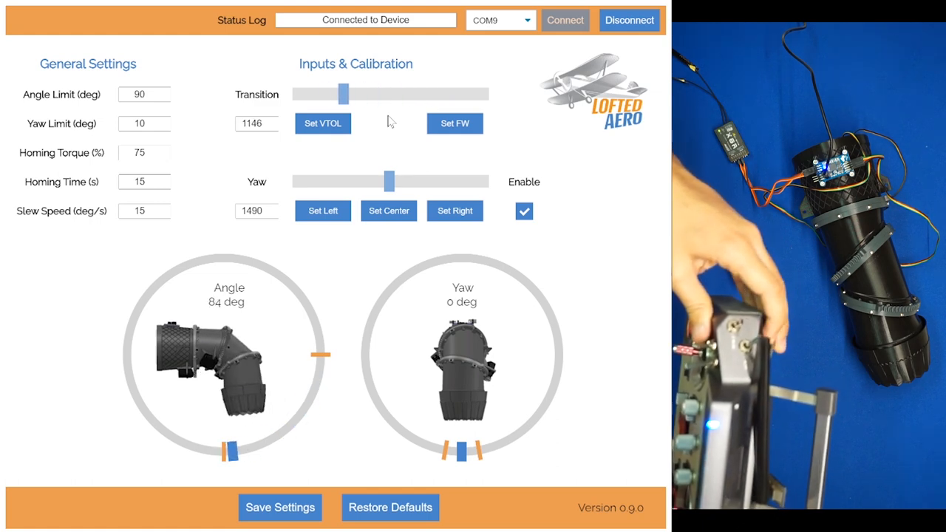
pyautogui.moveTo(344, 94); pyautogui.dragTo(455, 94)
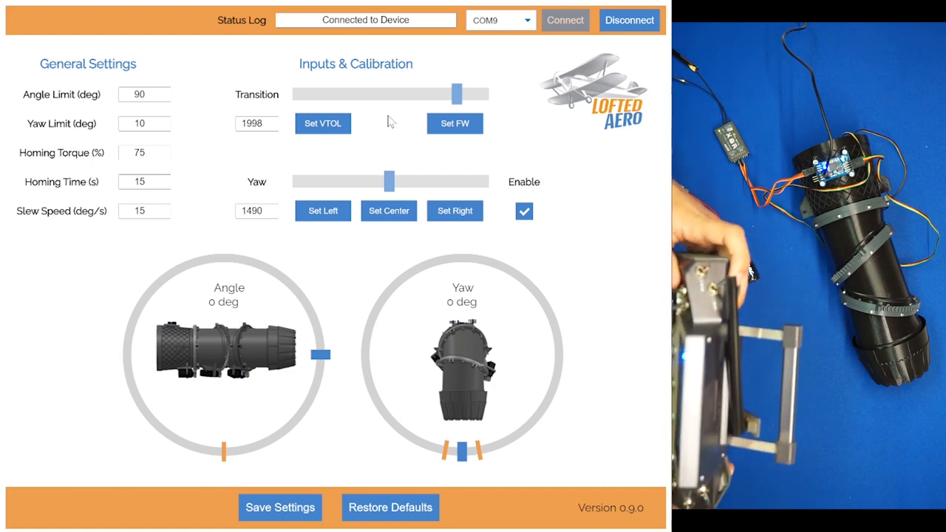
pyautogui.moveTo(455, 93); pyautogui.dragTo(390, 94)
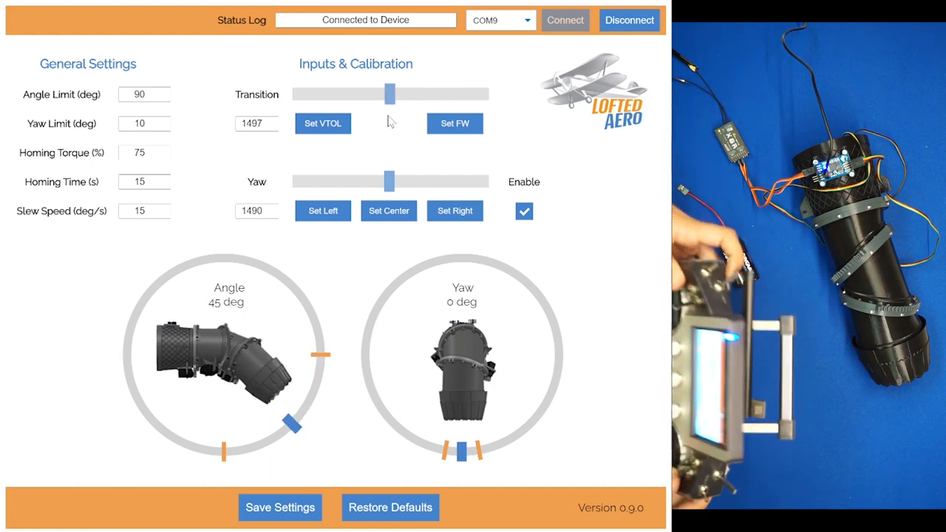
pyautogui.moveTo(390, 93); pyautogui.dragTo(455, 94)
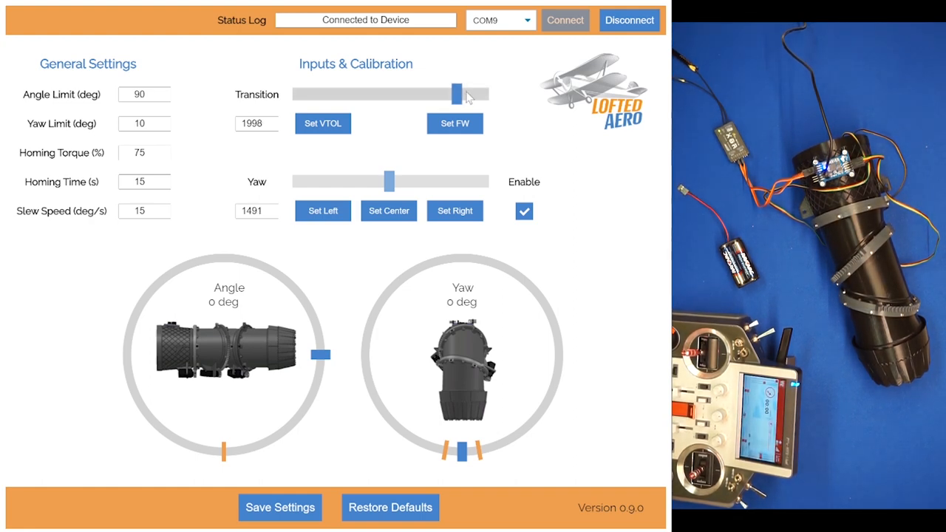
# Step: Manually set the transition input to a partial tilt, accepting manual adjustment
pyautogui.moveTo(458, 92); pyautogui.dragTo(366, 92)
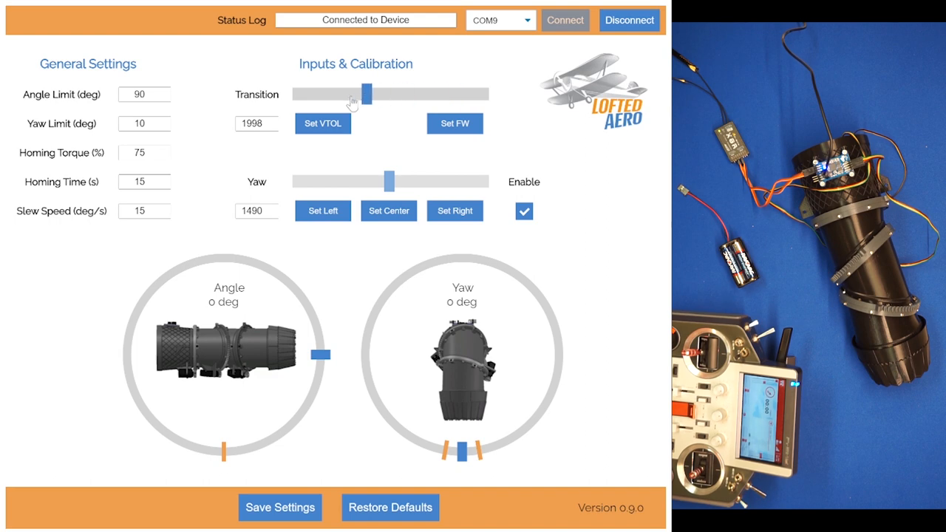
pyautogui.moveTo(363, 94); pyautogui.dragTo(369, 94)
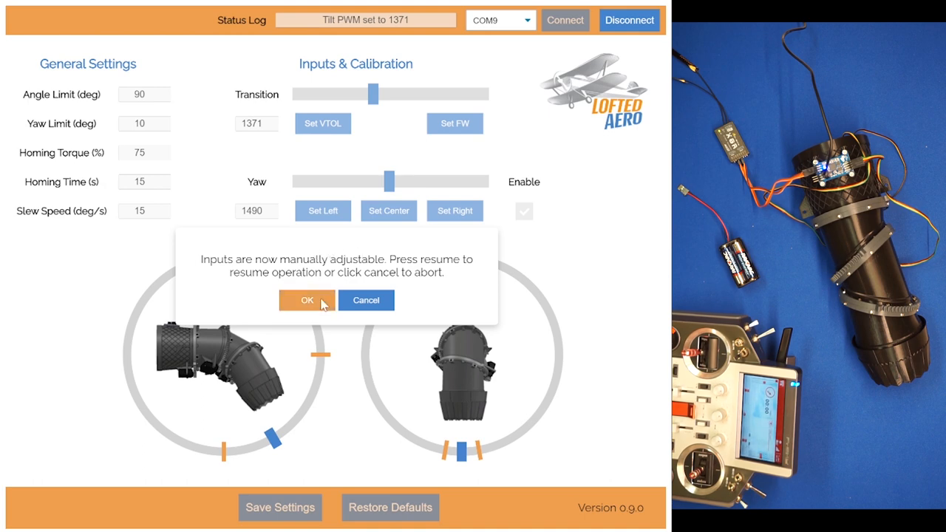
pyautogui.click(307, 300)
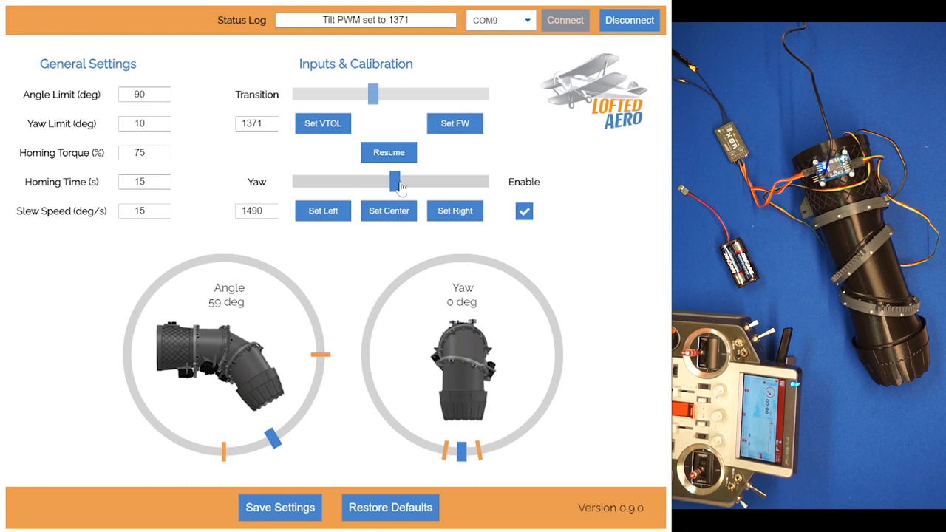
# Step: Sweep the yaw input back and forth until it settles at 1645
pyautogui.moveTo(393, 181); pyautogui.dragTo(417, 181)
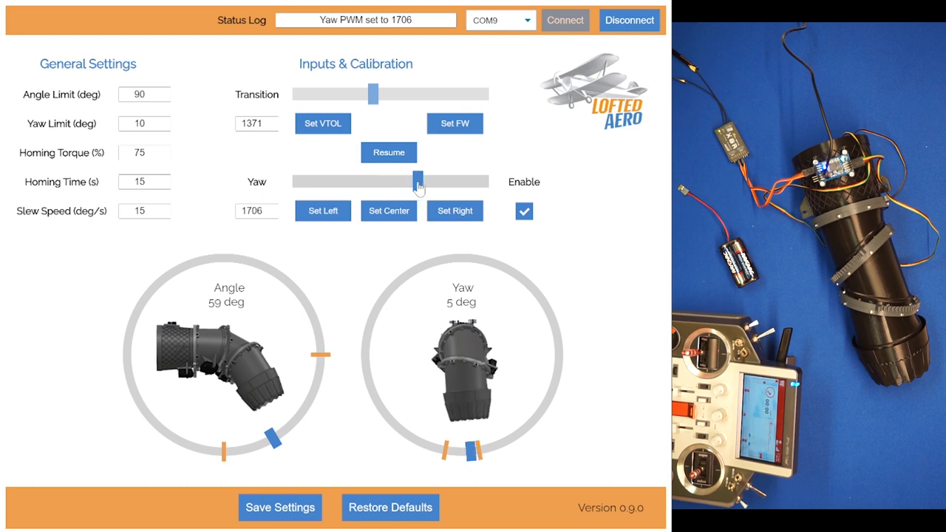
pyautogui.moveTo(418, 181); pyautogui.dragTo(325, 181)
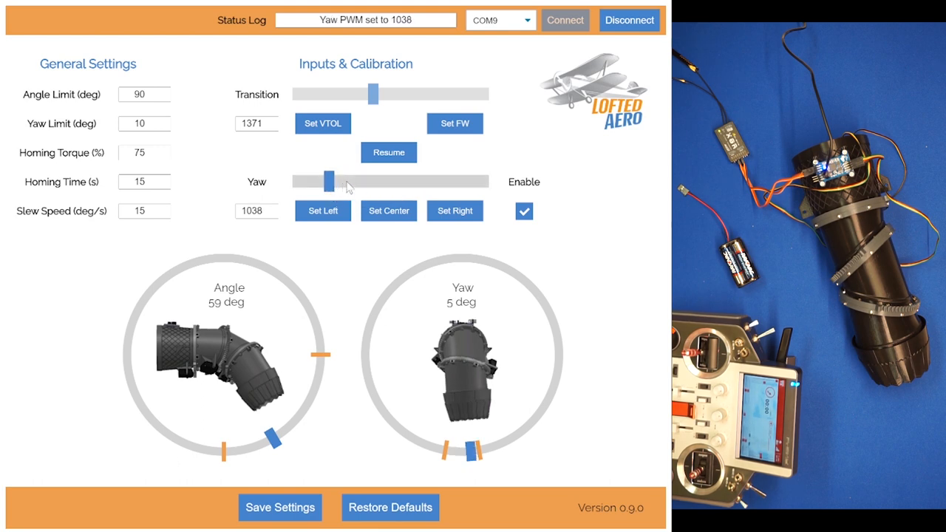
pyautogui.moveTo(326, 182); pyautogui.dragTo(368, 181)
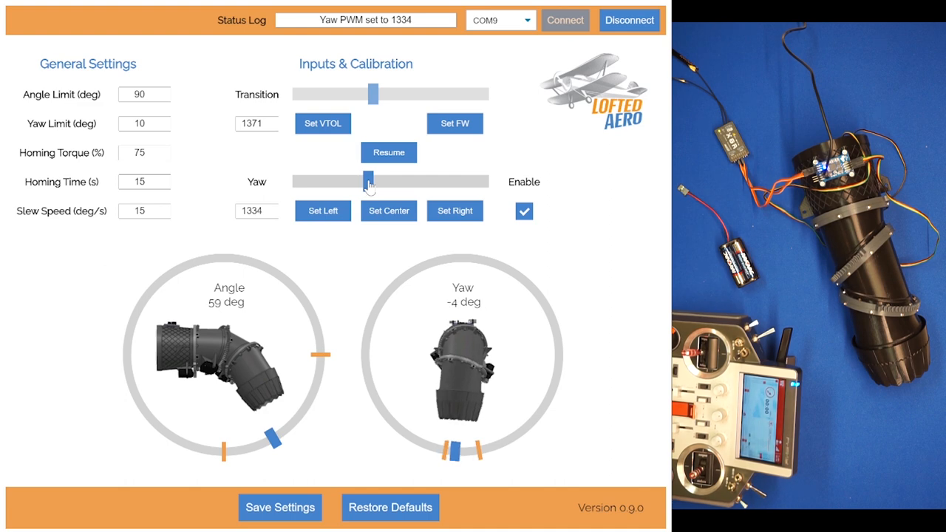
pyautogui.moveTo(368, 181); pyautogui.dragTo(411, 182)
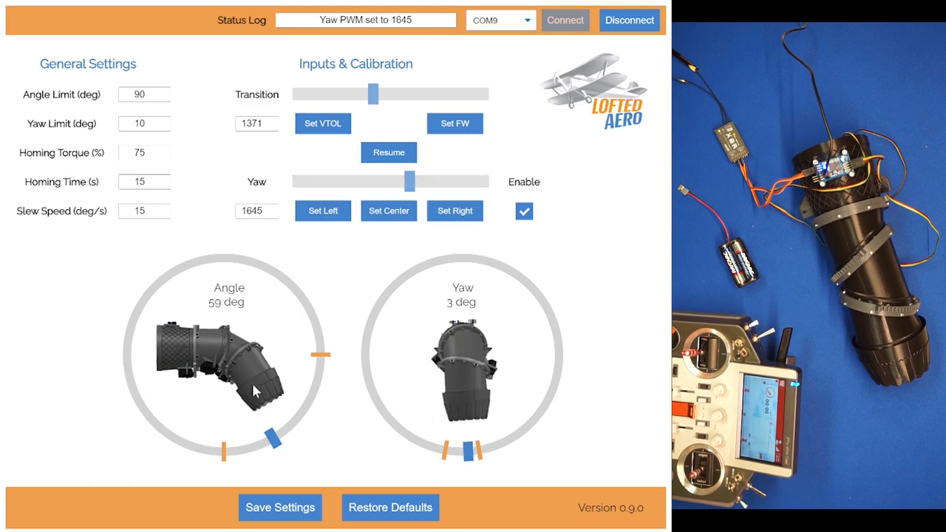
pyautogui.moveTo(362, 274)
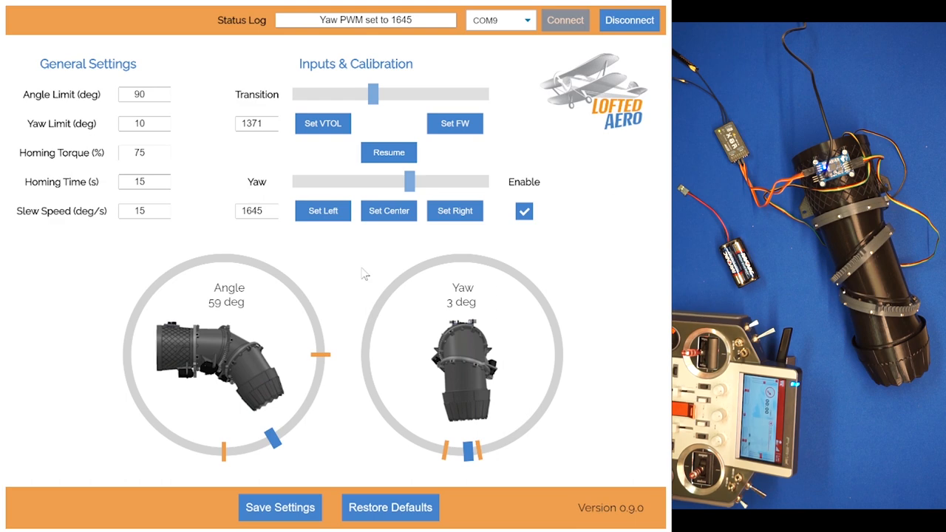
pyautogui.moveTo(366, 255)
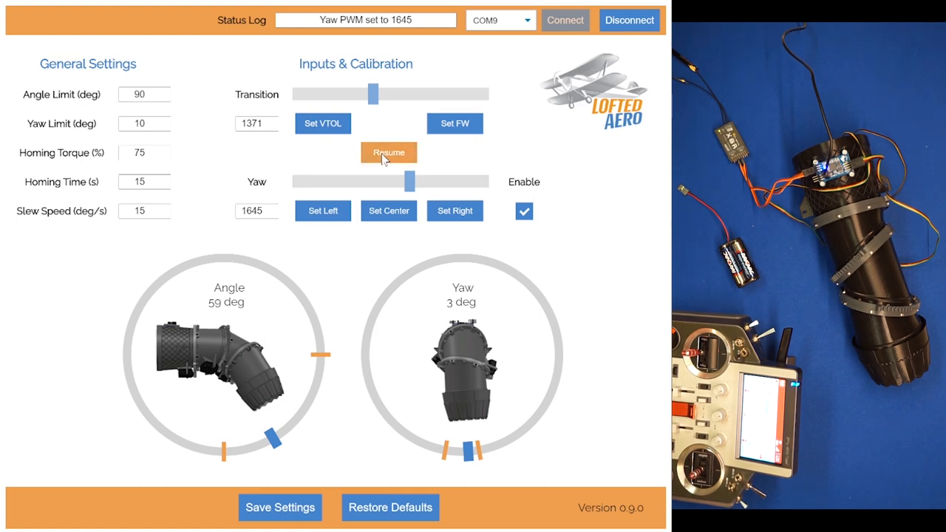
# Step: Resume transmitter control so transition 982 tilts the nozzle to 90 degrees, yaw 1490
pyautogui.click(388, 153)
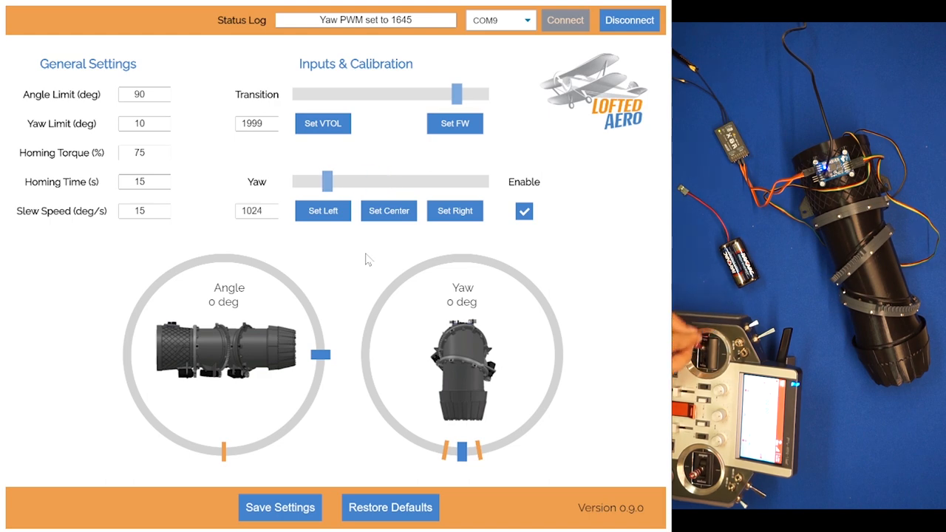
pyautogui.moveTo(454, 94); pyautogui.dragTo(422, 94)
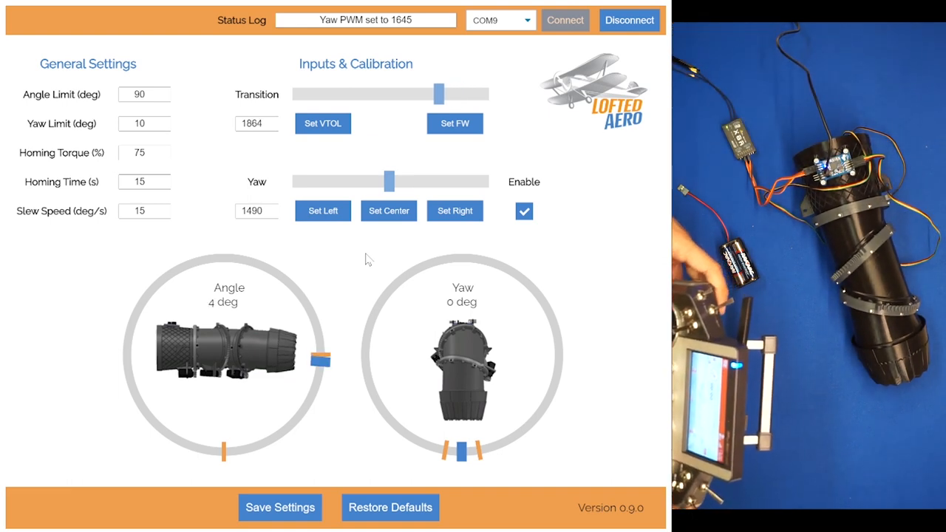
pyautogui.moveTo(439, 94); pyautogui.dragTo(412, 94)
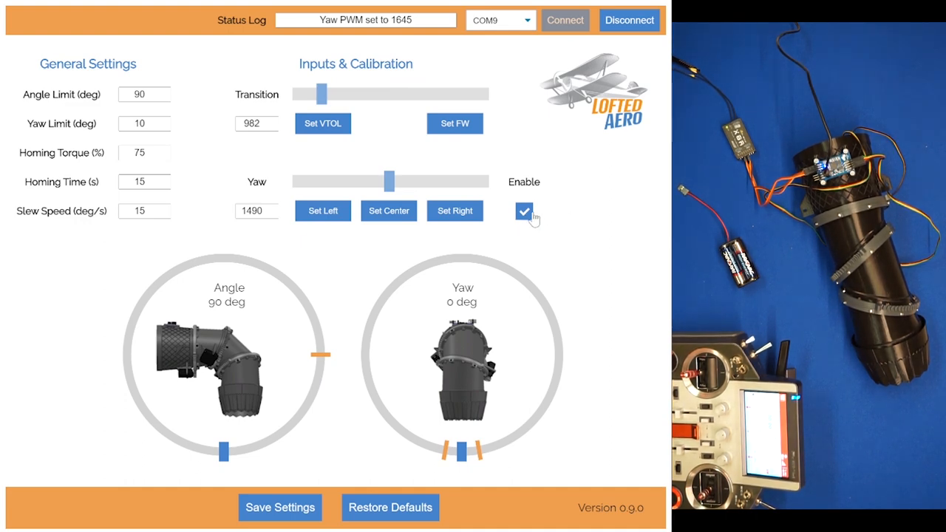
pyautogui.click(524, 212)
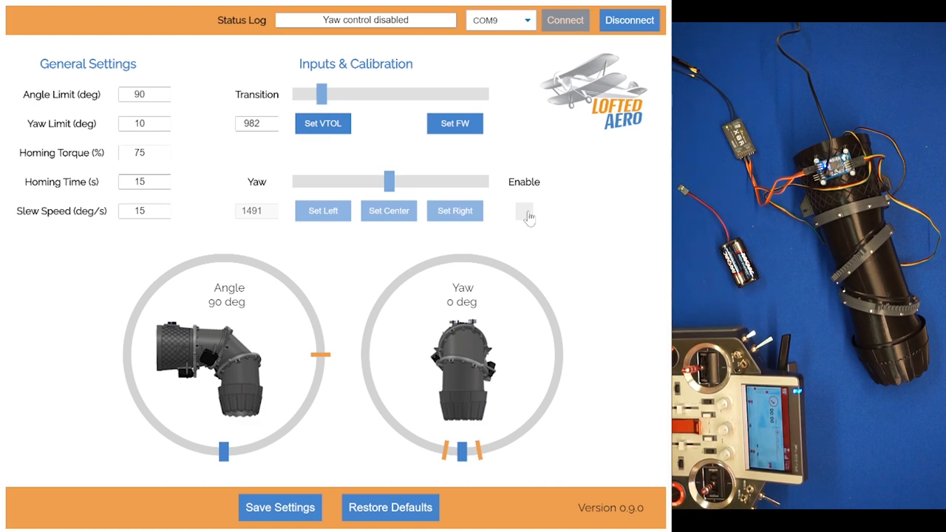
pyautogui.click(524, 211)
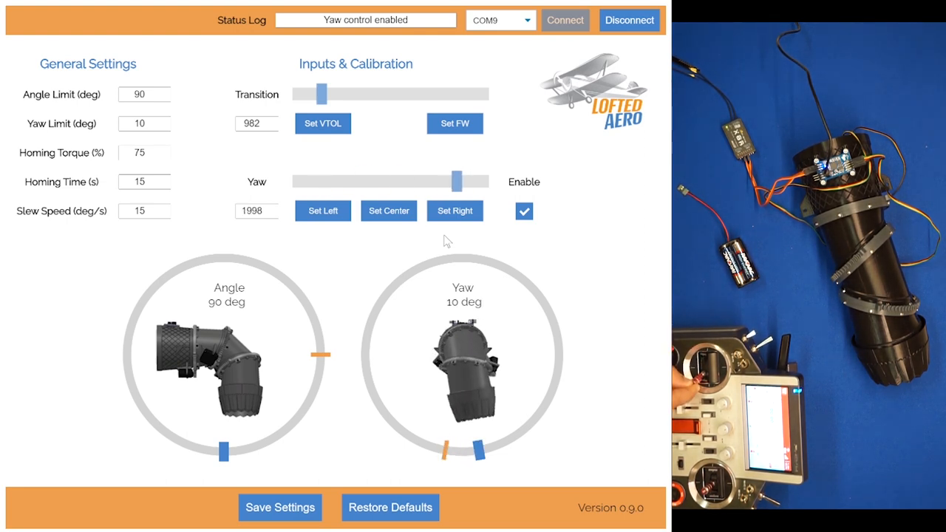
# Step: Capture left, center and right yaw limits from full stick travel, centering at 1490
pyautogui.moveTo(458, 180); pyautogui.dragTo(390, 181)
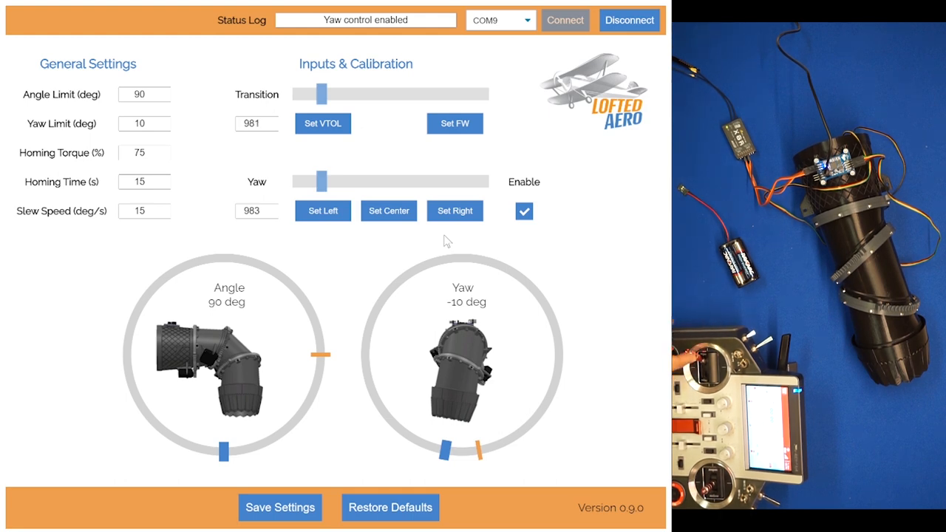
pyautogui.click(322, 210)
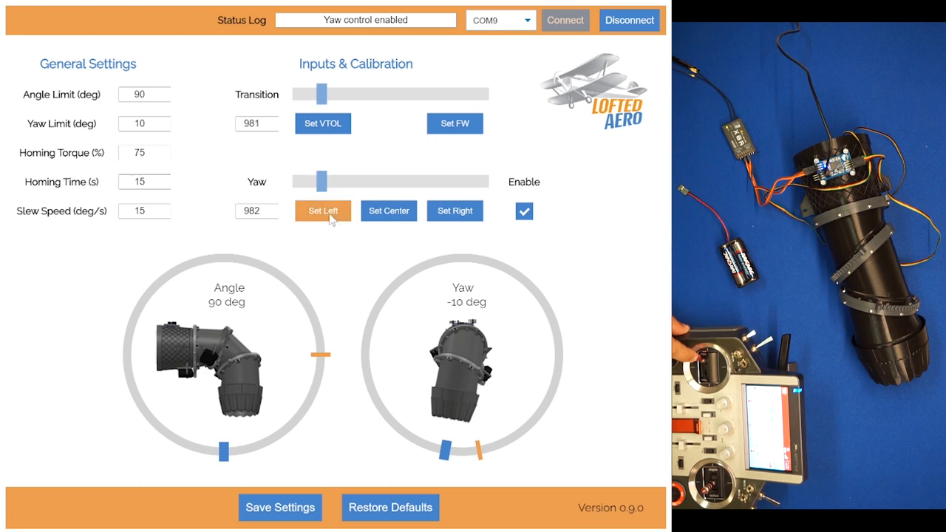
pyautogui.click(323, 211)
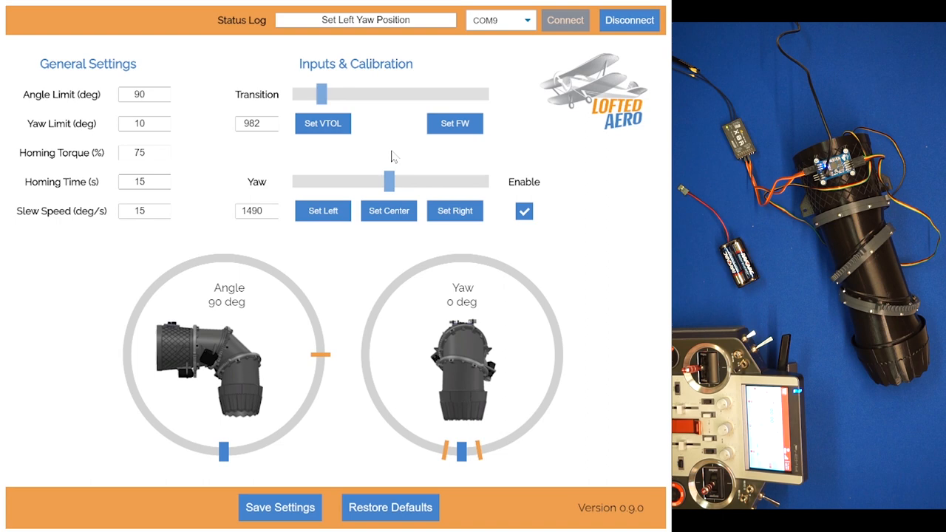
pyautogui.click(389, 211)
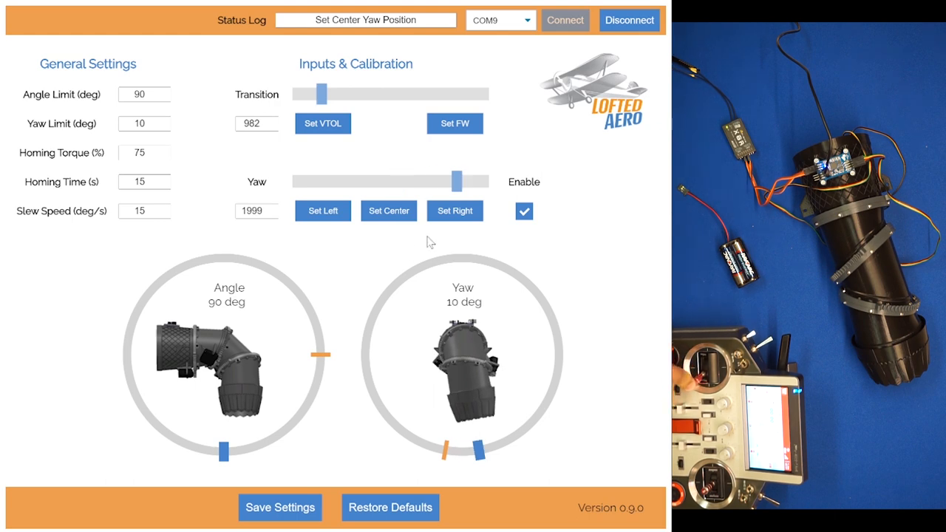
pyautogui.click(455, 211)
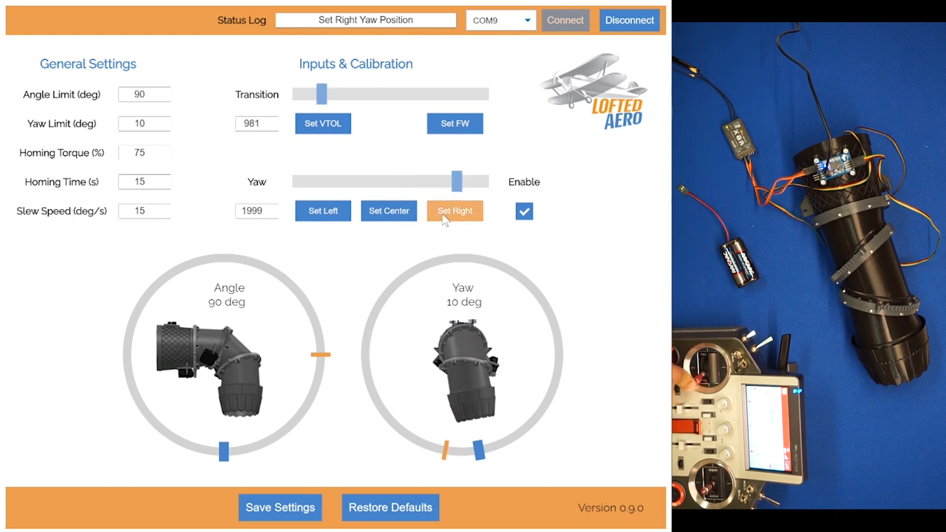
pyautogui.click(455, 210)
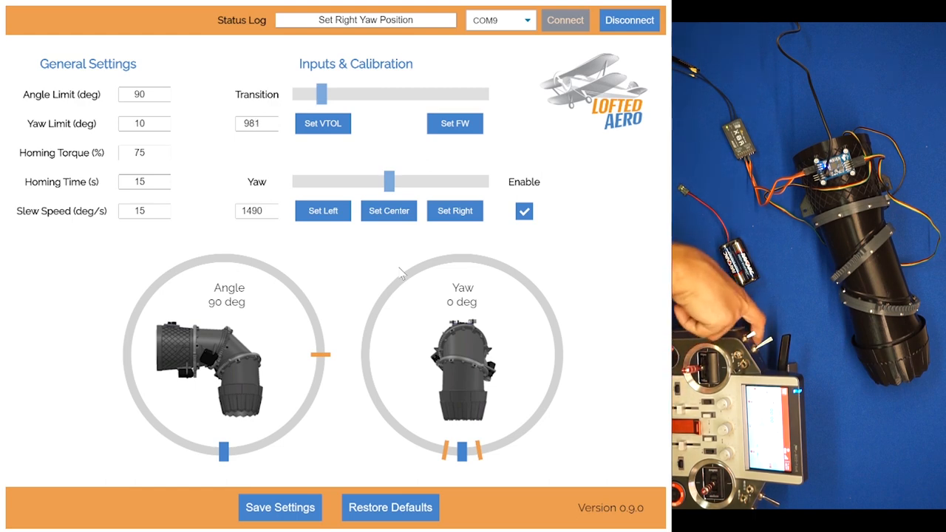
# Step: Record the current transition tilt as the VTOL position
pyautogui.moveTo(320, 94); pyautogui.dragTo(412, 94)
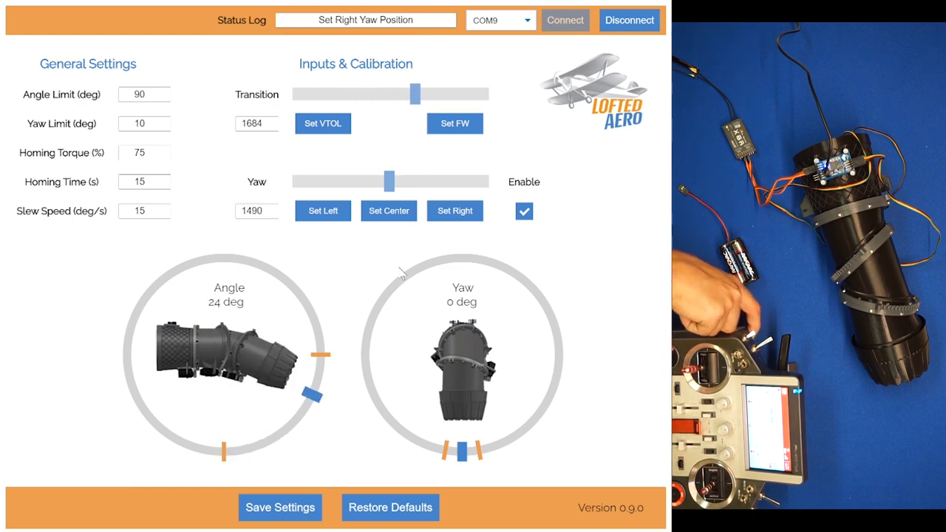
pyautogui.moveTo(412, 94); pyautogui.dragTo(453, 94)
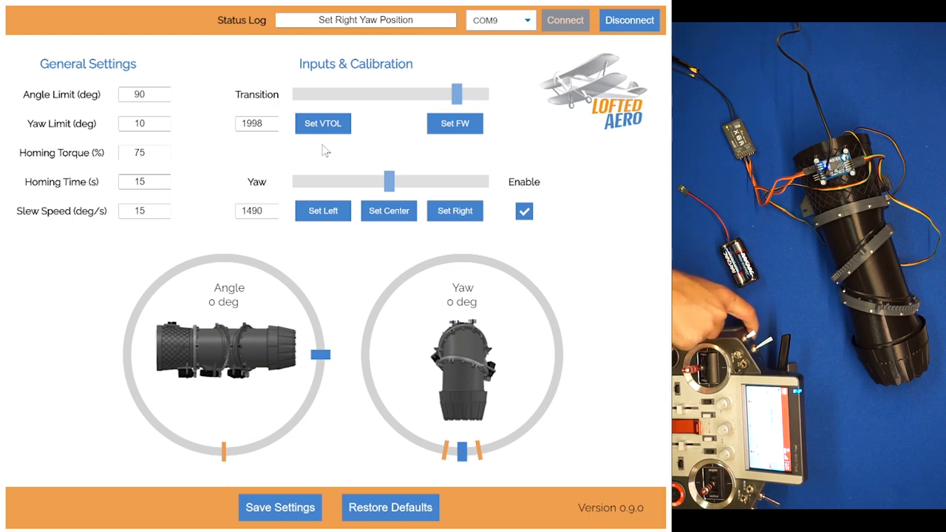
pyautogui.click(323, 123)
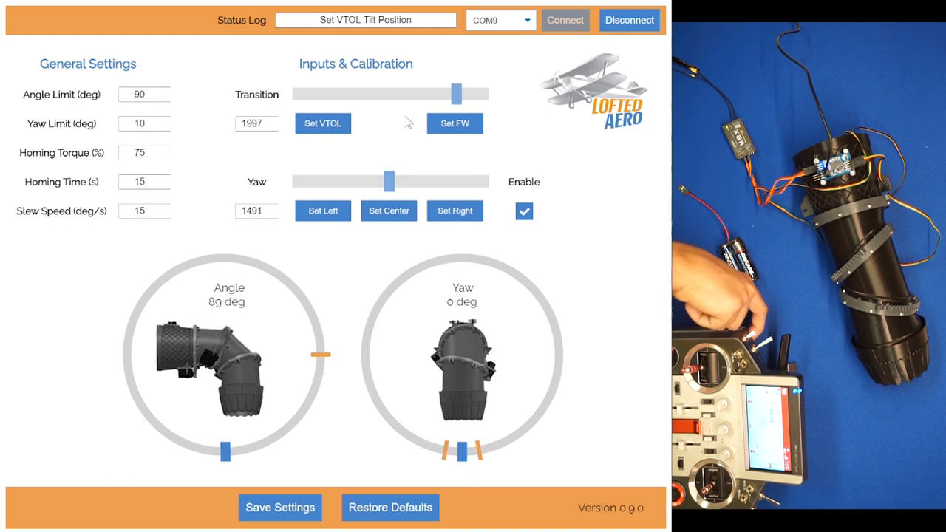
# Step: Record the fixed-wing tilt position, then cancel disconnecting over unsaved EEPROM changes
pyautogui.moveTo(457, 94); pyautogui.dragTo(337, 93)
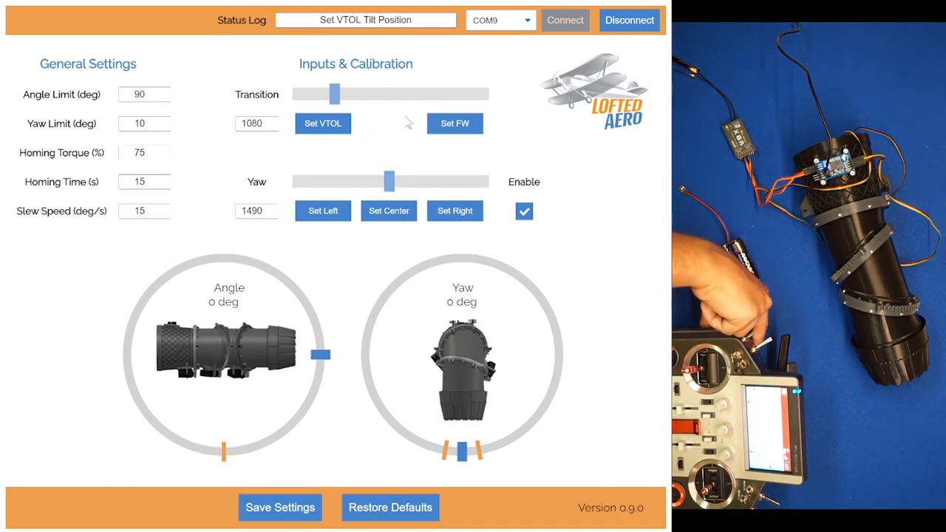
pyautogui.click(454, 123)
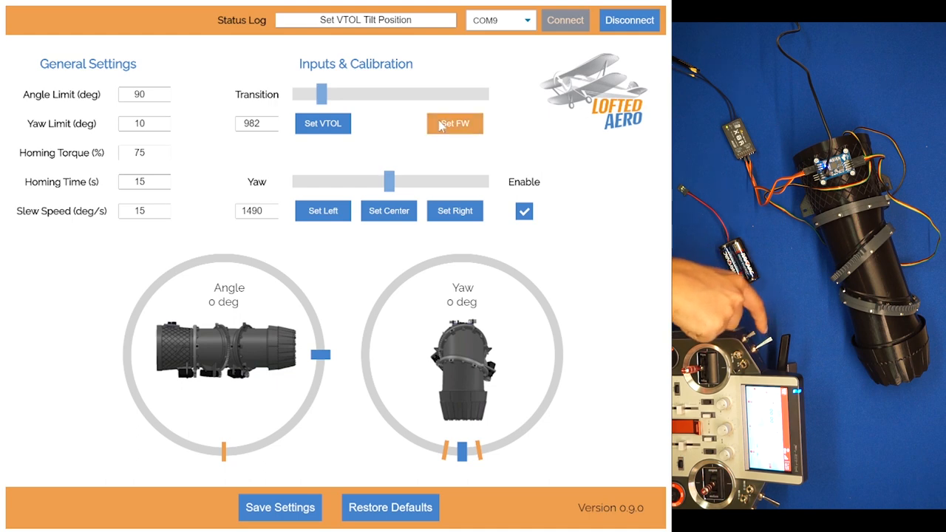
pyautogui.click(455, 123)
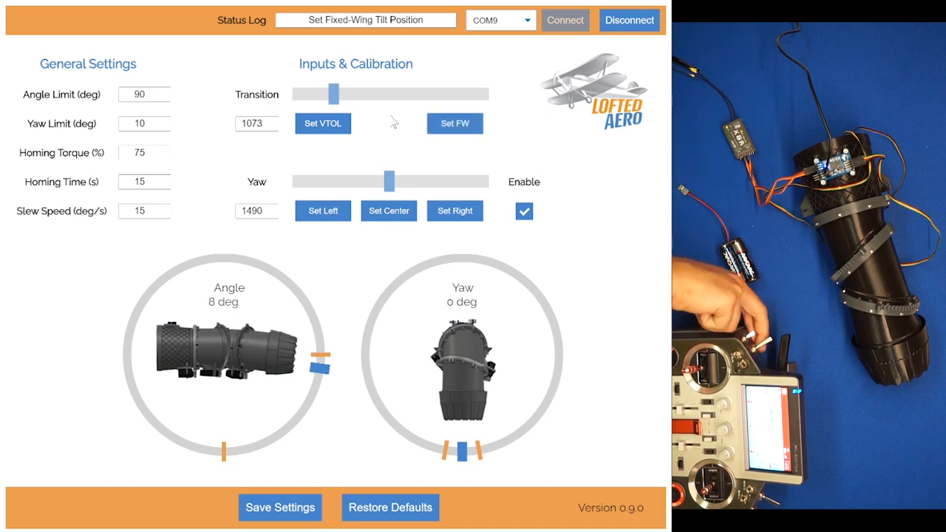
pyautogui.moveTo(334, 94); pyautogui.dragTo(453, 93)
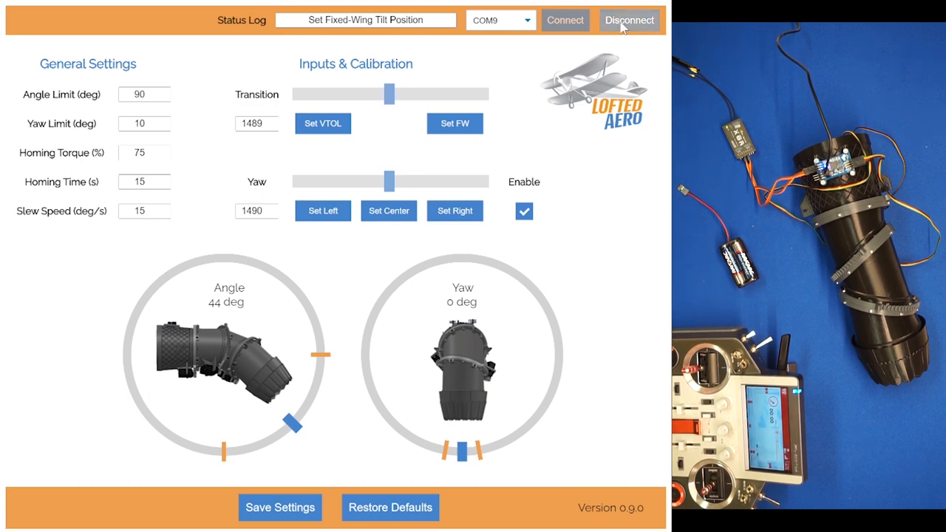
pyautogui.click(628, 20)
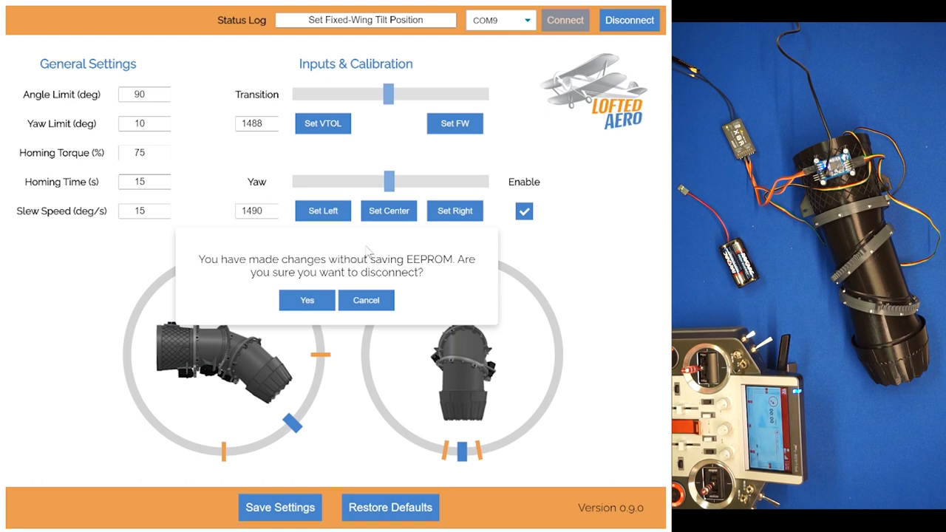
pyautogui.moveTo(366, 300)
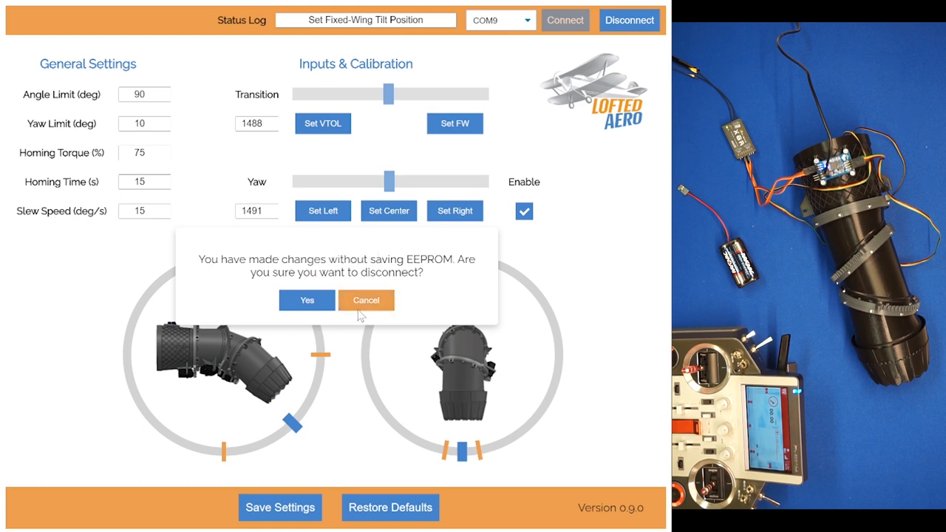
pyautogui.click(366, 301)
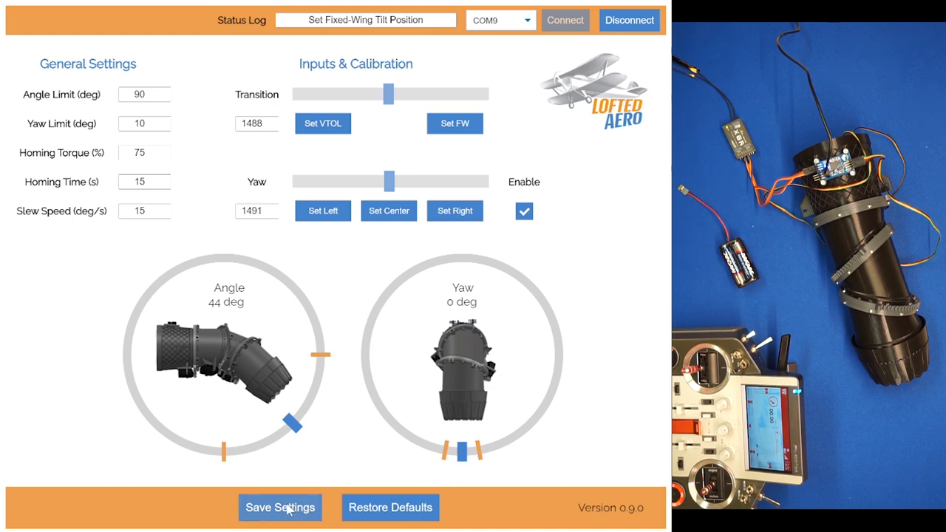
# Step: Save the calibration to EEPROM and disconnect, closing the COM9 port
pyautogui.click(281, 507)
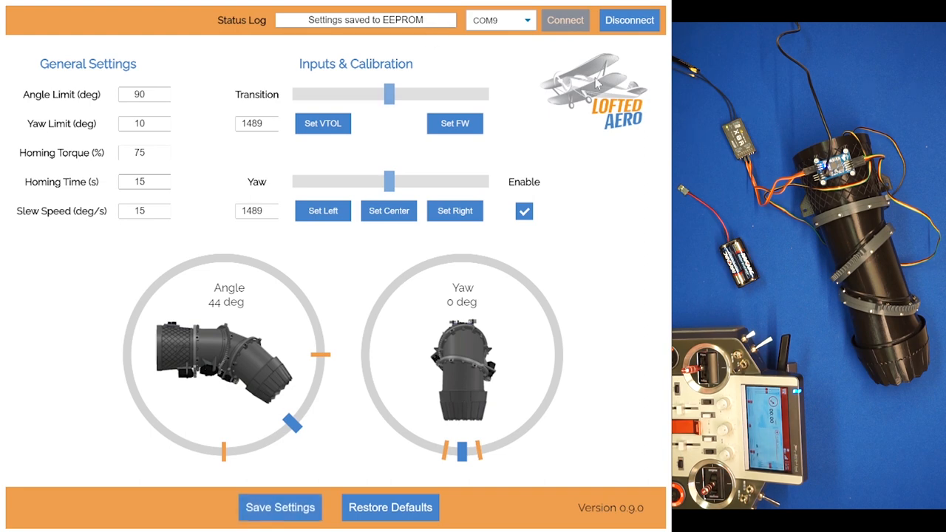
pyautogui.click(629, 20)
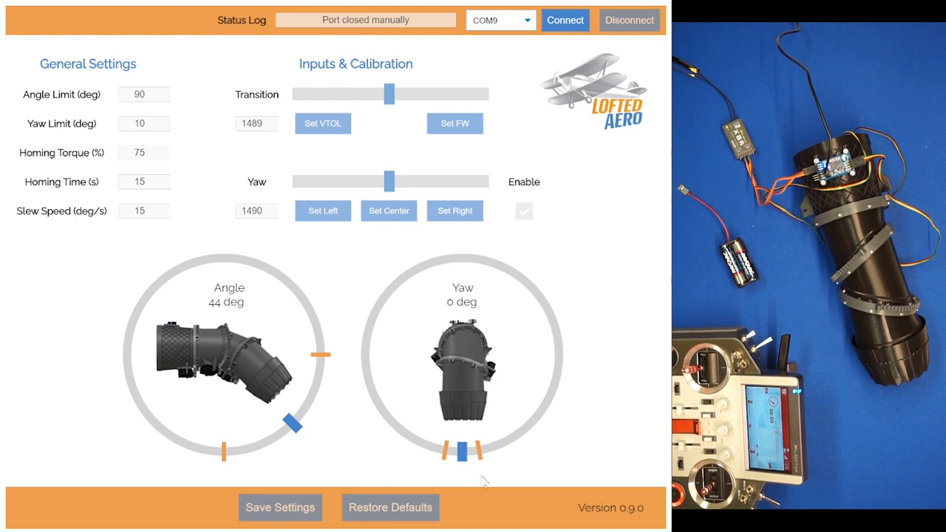
pyautogui.moveTo(592, 352)
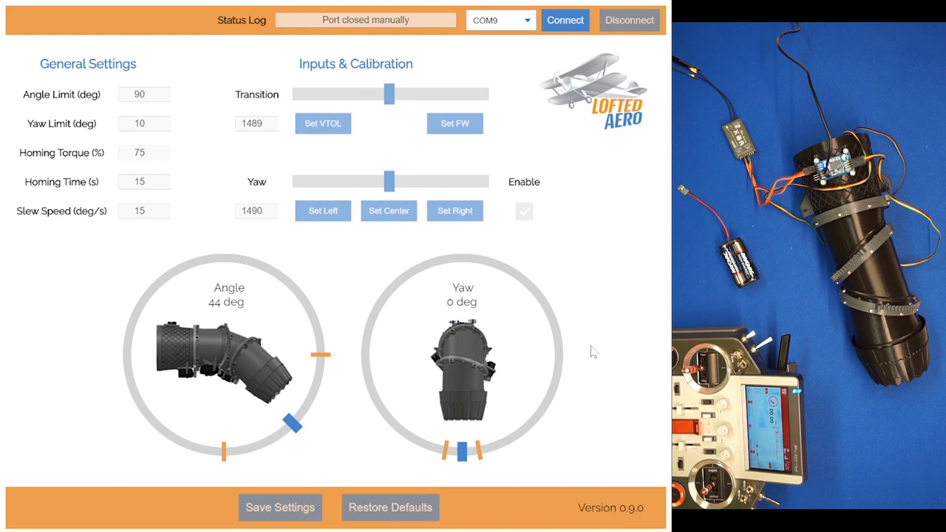
pyautogui.moveTo(594, 402)
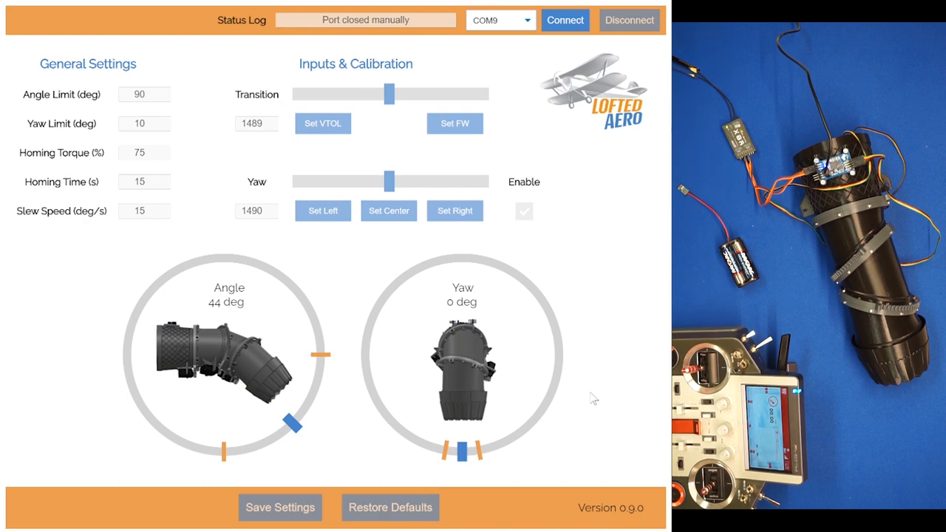
pyautogui.moveTo(603, 296)
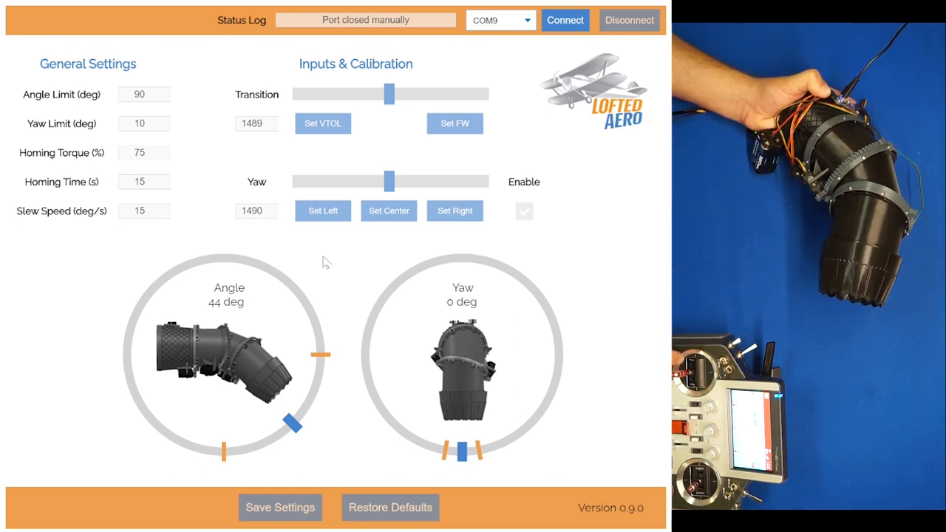
pyautogui.click(565, 19)
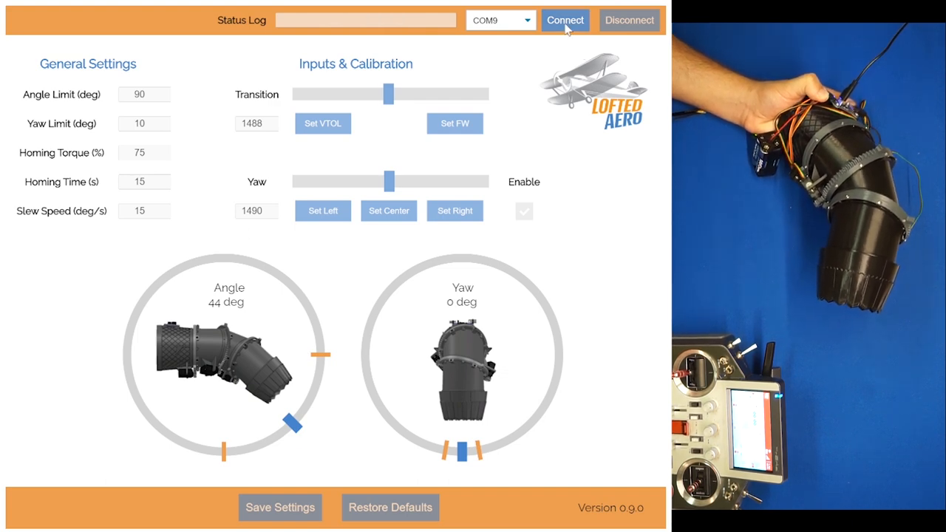
# Step: Reconnect and sweep the transition input, tilting the nozzle between 0 and 90 degrees
pyautogui.click(565, 20)
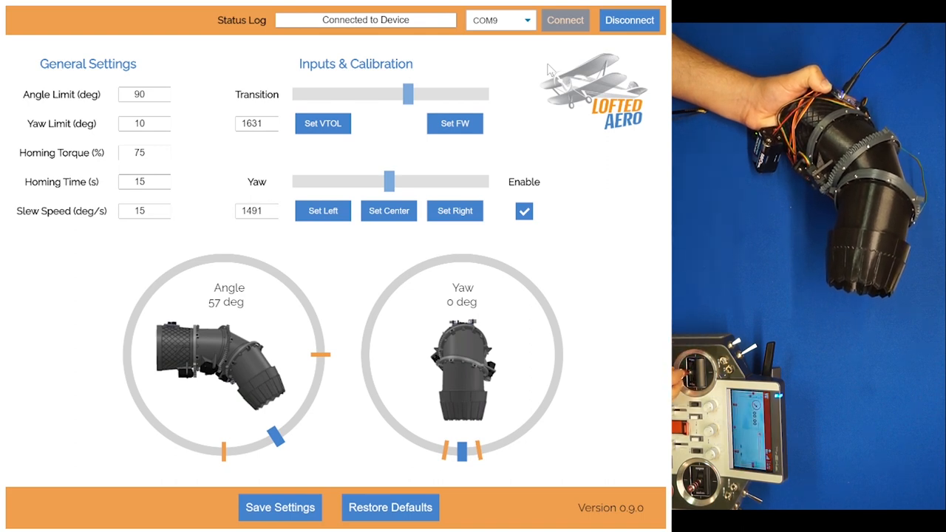
pyautogui.moveTo(390, 181); pyautogui.dragTo(422, 182)
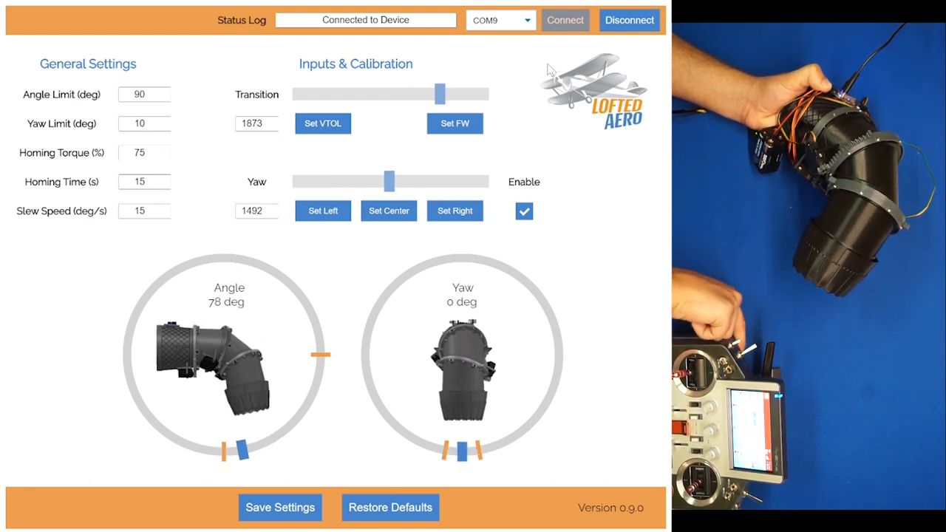
pyautogui.moveTo(440, 94); pyautogui.dragTo(322, 94)
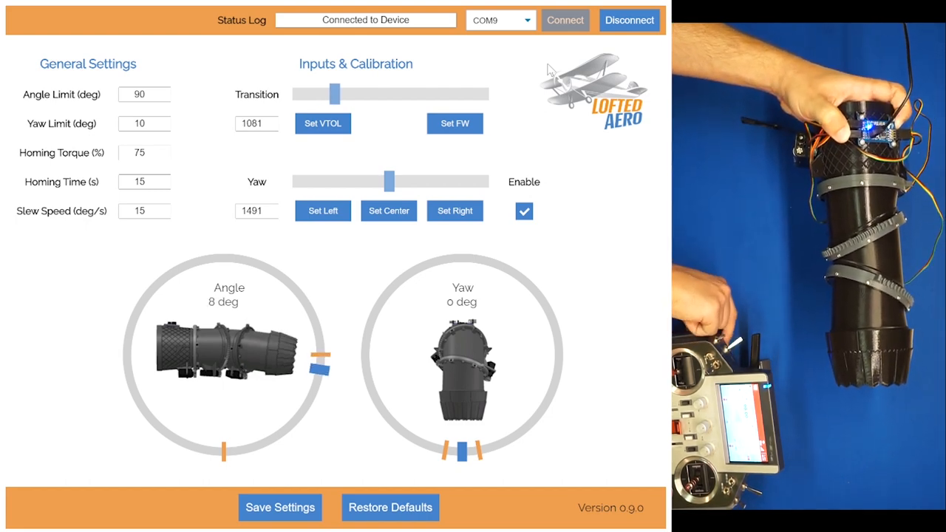
pyautogui.moveTo(336, 94); pyautogui.dragTo(455, 94)
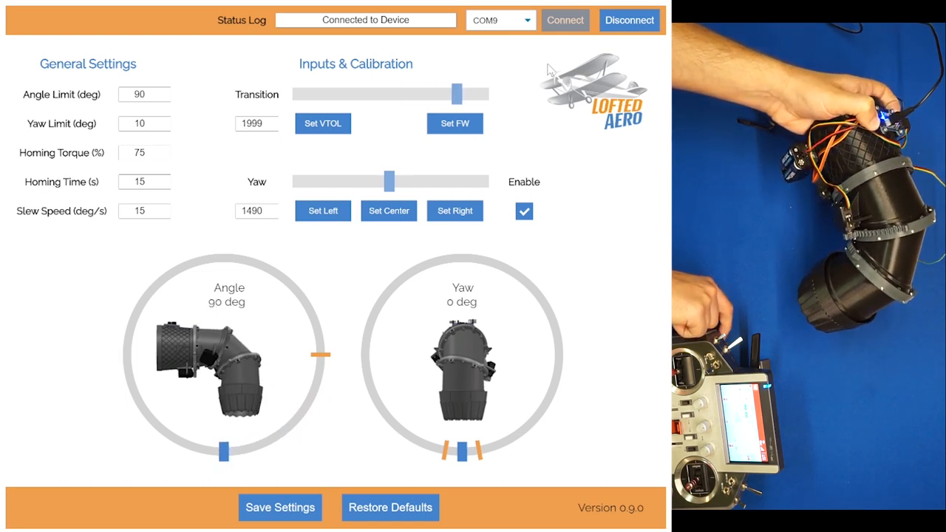
pyautogui.moveTo(457, 93); pyautogui.dragTo(352, 94)
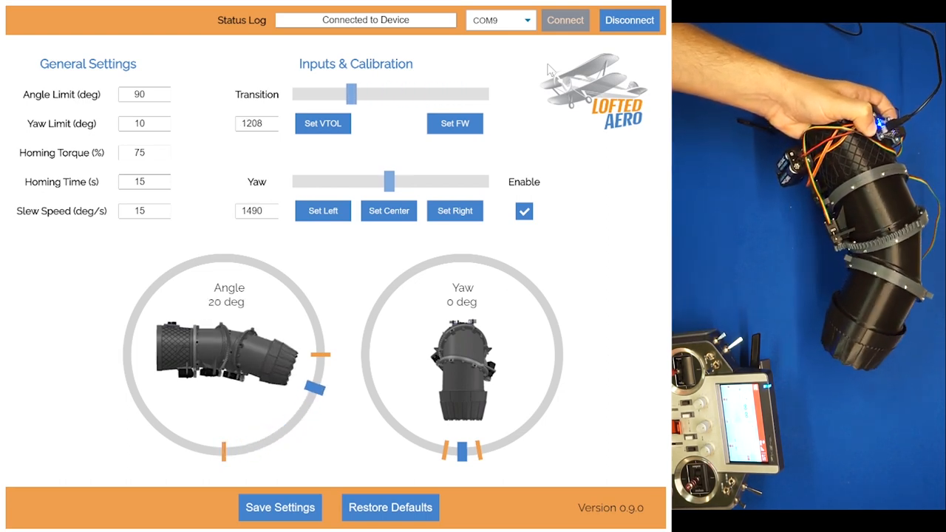
pyautogui.moveTo(350, 94); pyautogui.dragTo(321, 94)
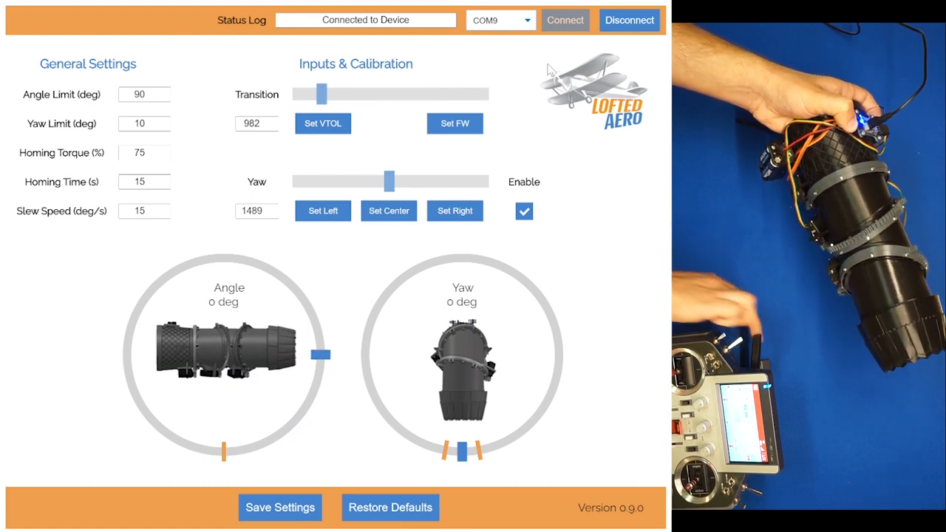
pyautogui.moveTo(320, 94); pyautogui.dragTo(422, 94)
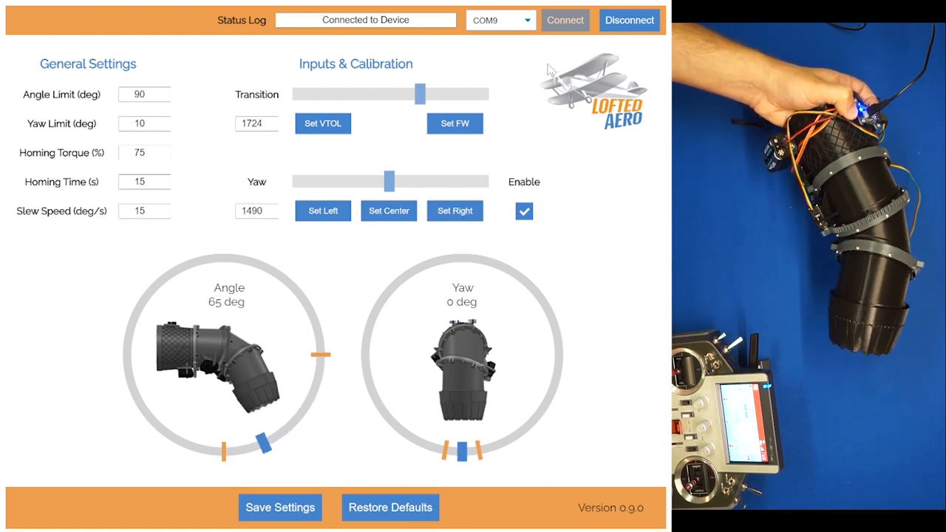
pyautogui.moveTo(424, 94); pyautogui.dragTo(456, 93)
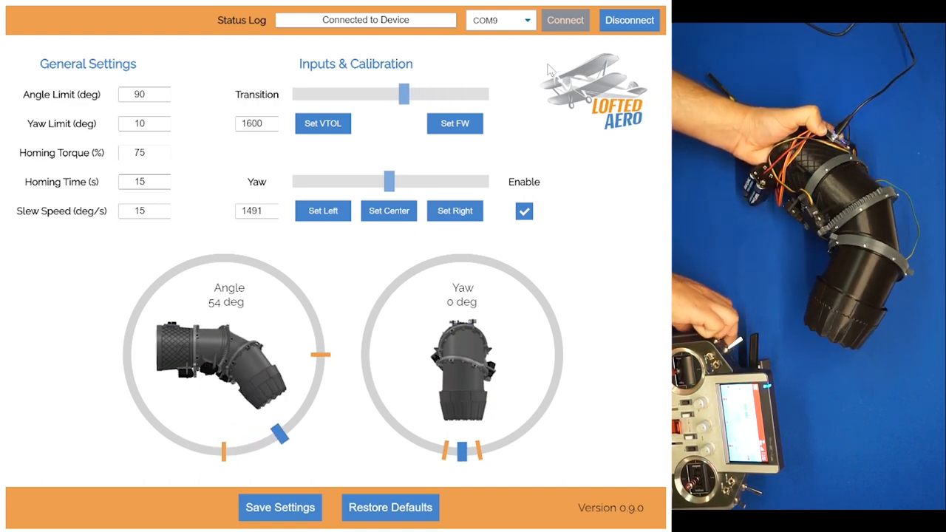
pyautogui.moveTo(403, 94); pyautogui.dragTo(319, 94)
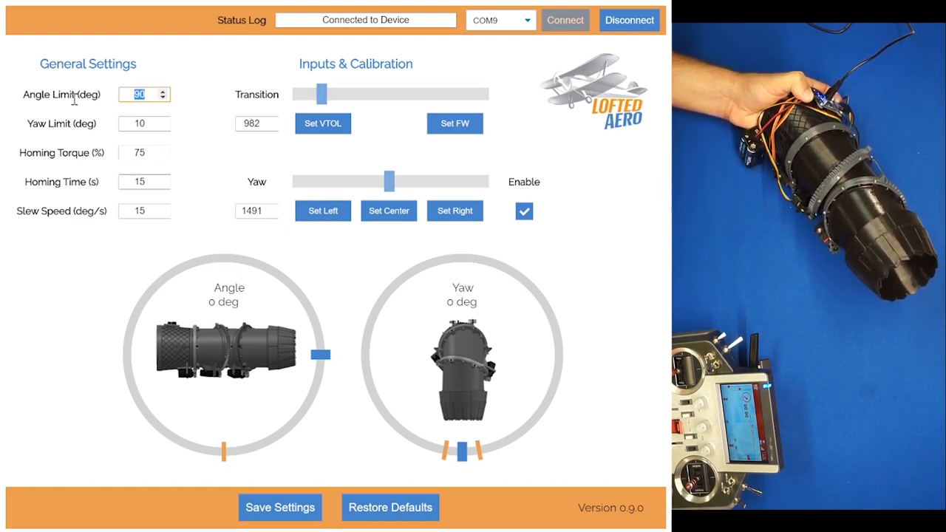
# Step: Raise the angle limit to 105 degrees and test tilting the nozzle past 90
pyautogui.click(162, 91)
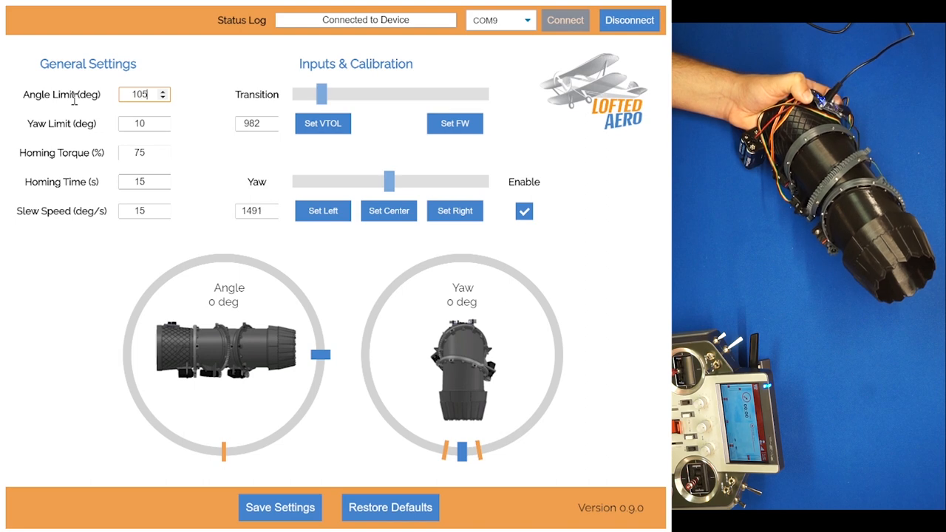
pyautogui.press('Return')
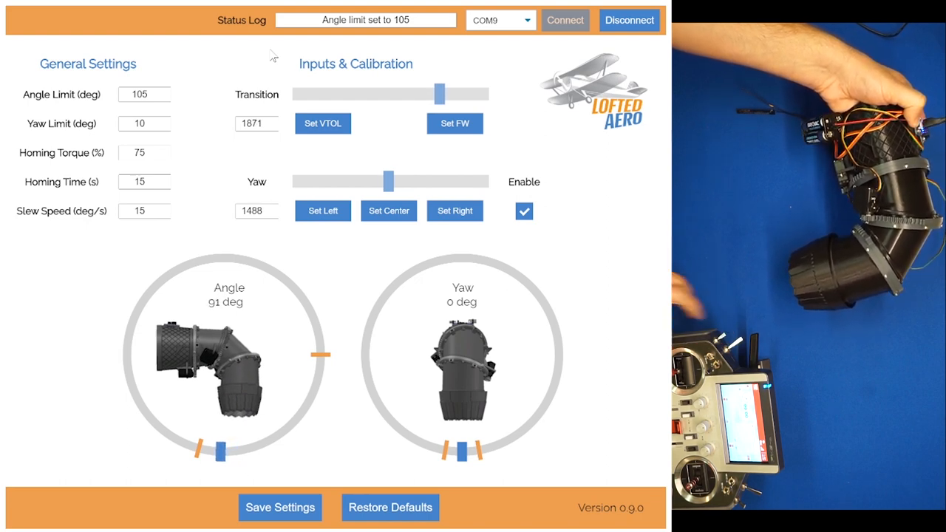
pyautogui.moveTo(442, 94); pyautogui.dragTo(342, 94)
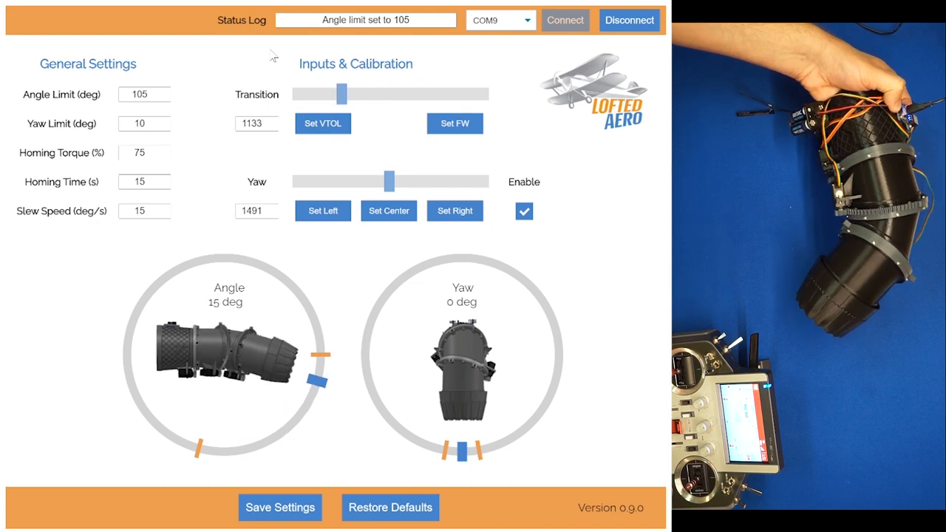